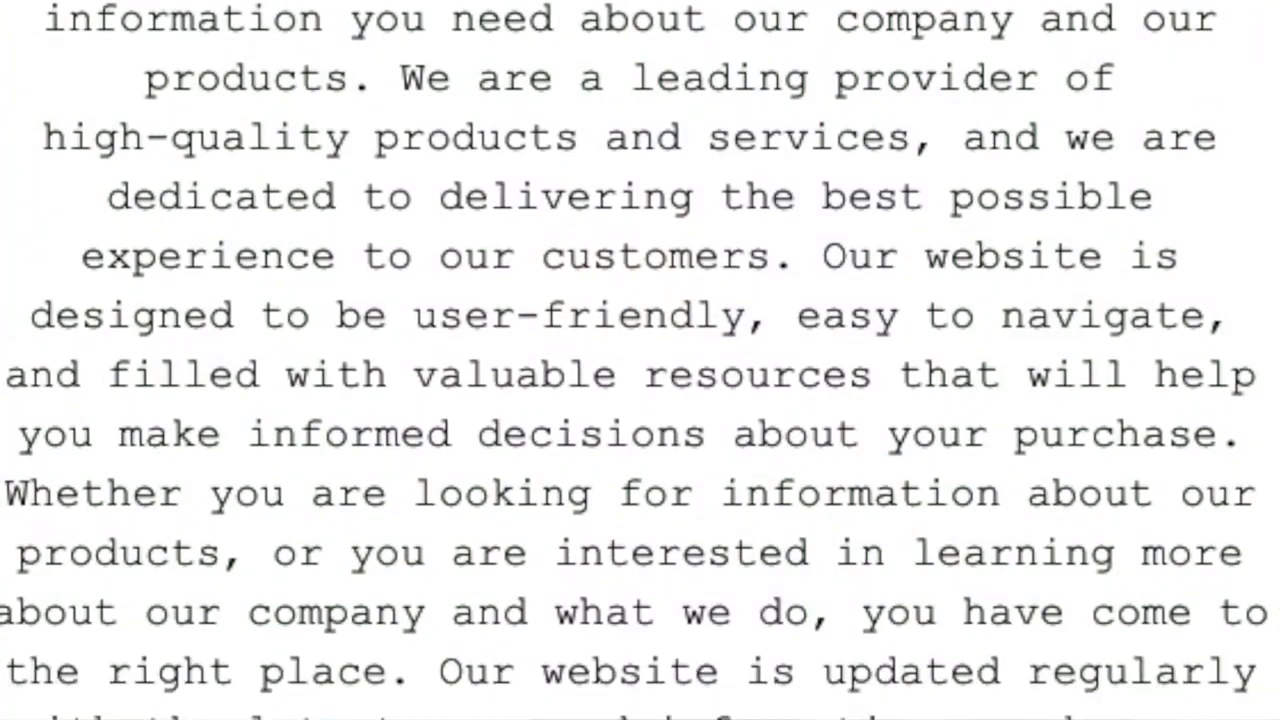
Add a click handler showing alert('Hello, World!') and append the HELLO BUTTON to the body.
scroll("down", 3)
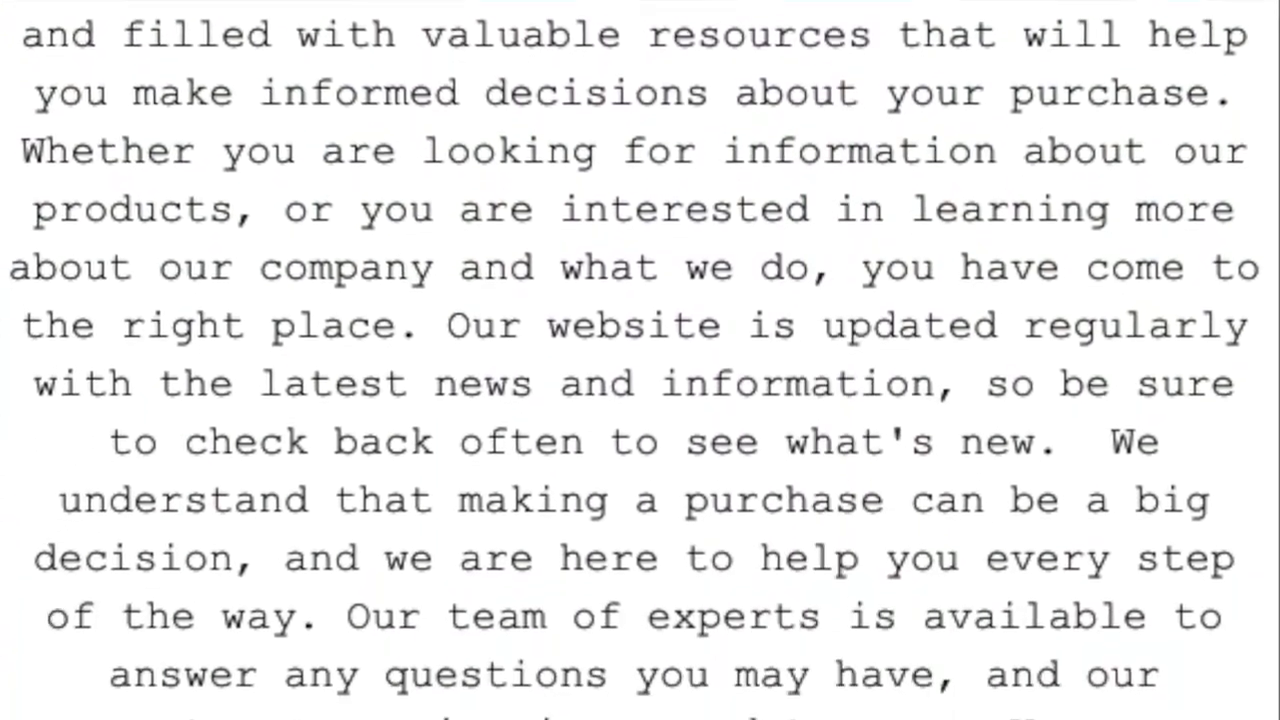
scroll("down", 3)
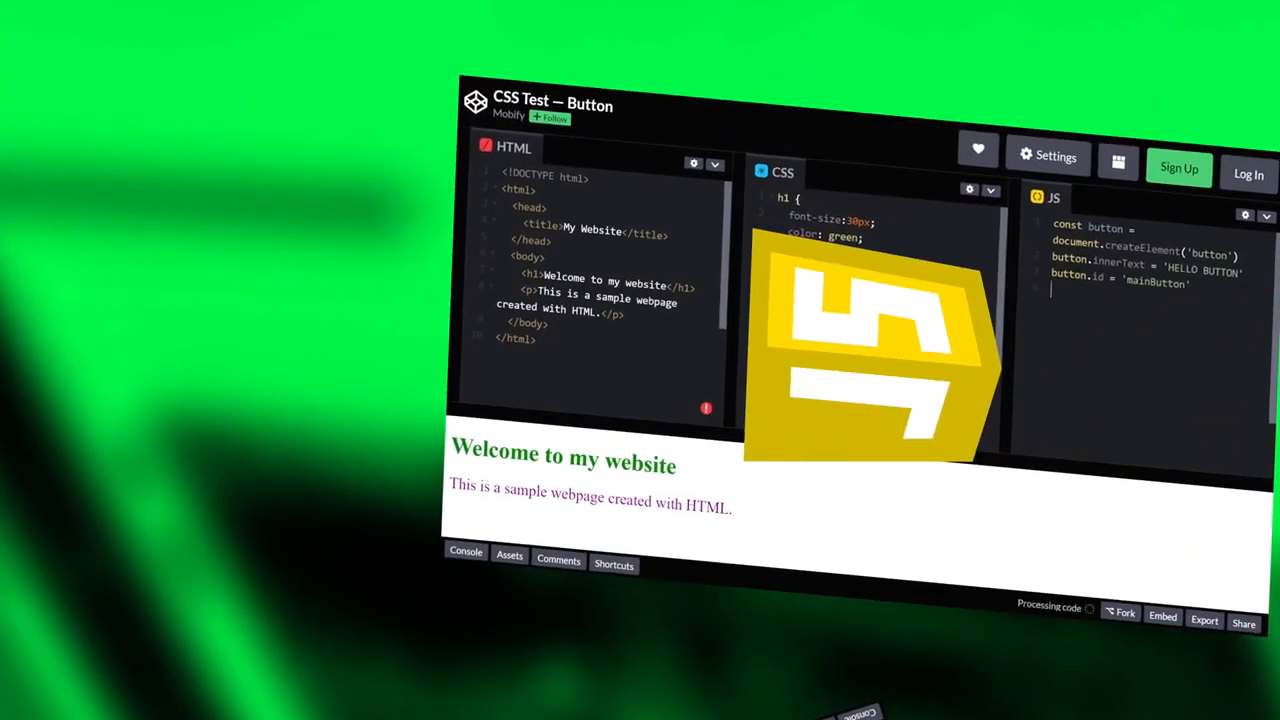
type("document.body.appendChild(button")
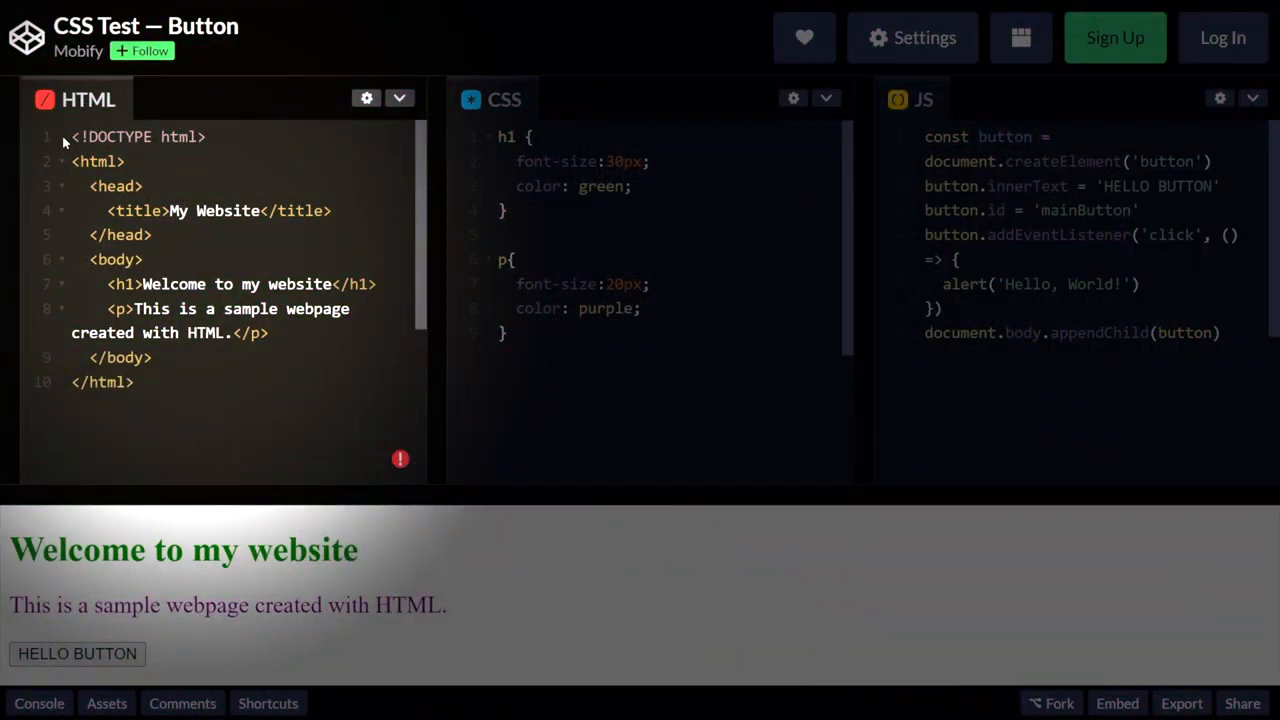
left_click(135, 382)
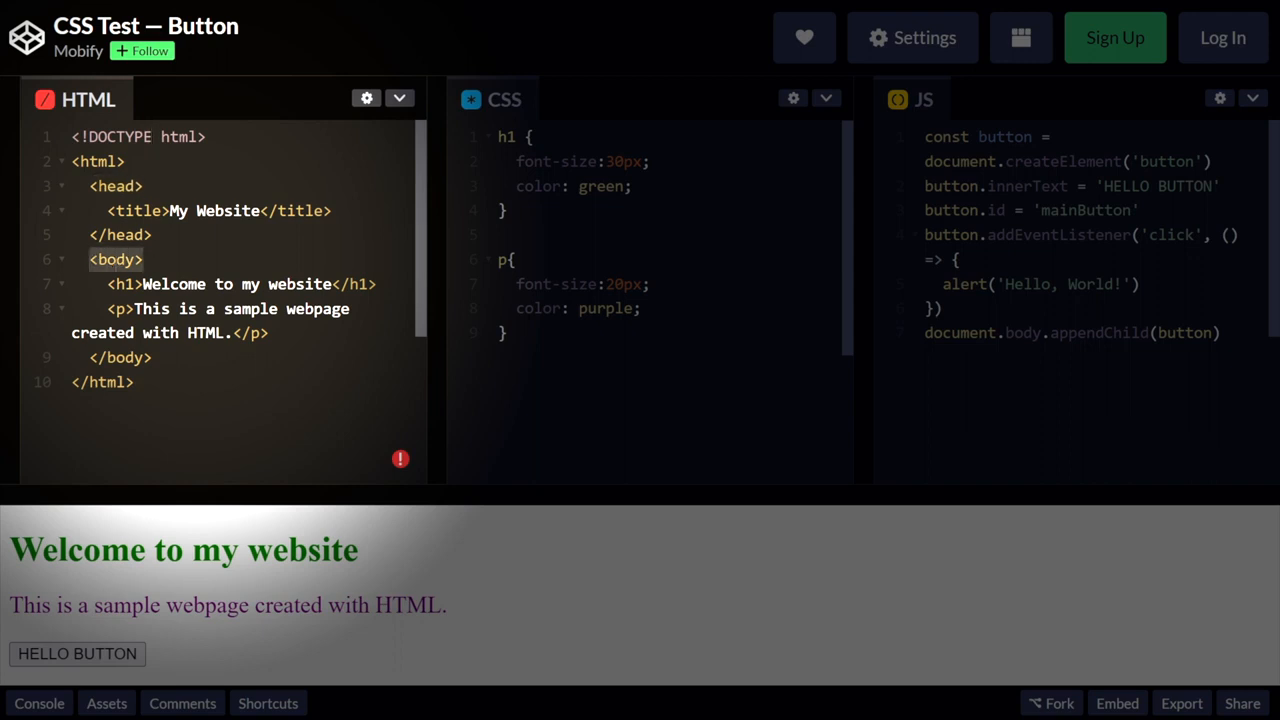
left_click(143, 259)
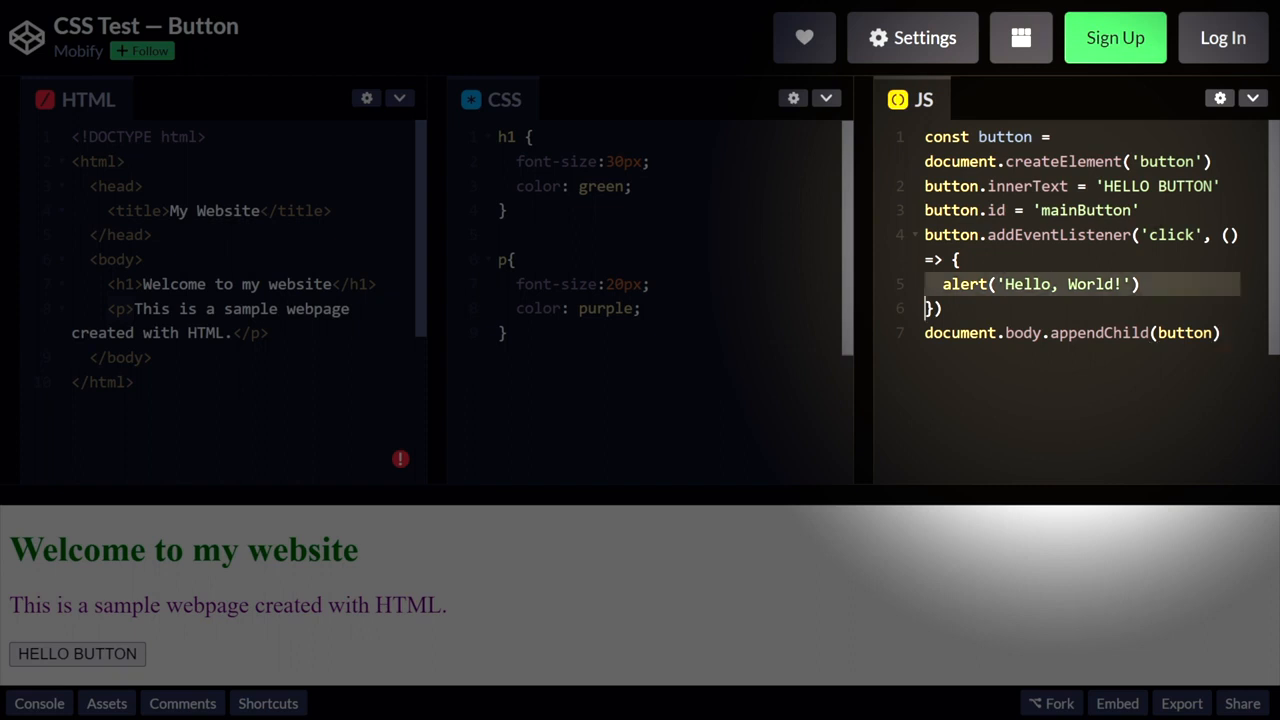
left_click(1044, 332)
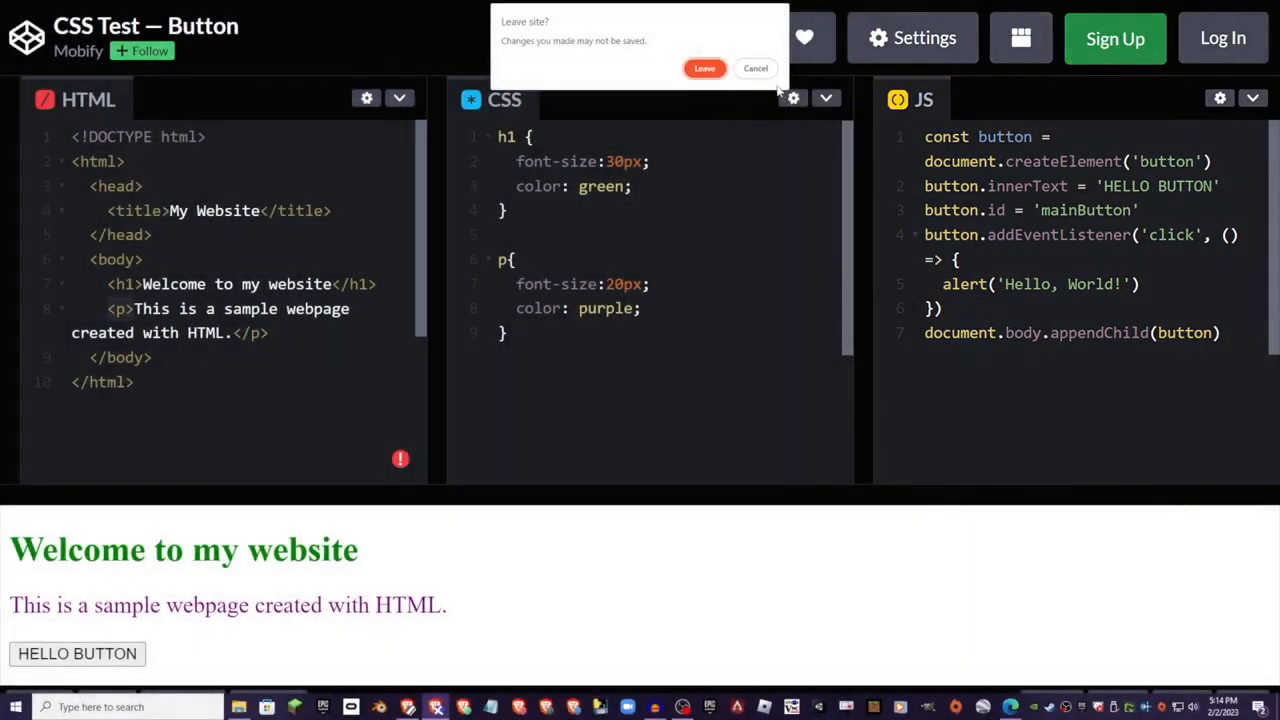
left_click(755, 68)
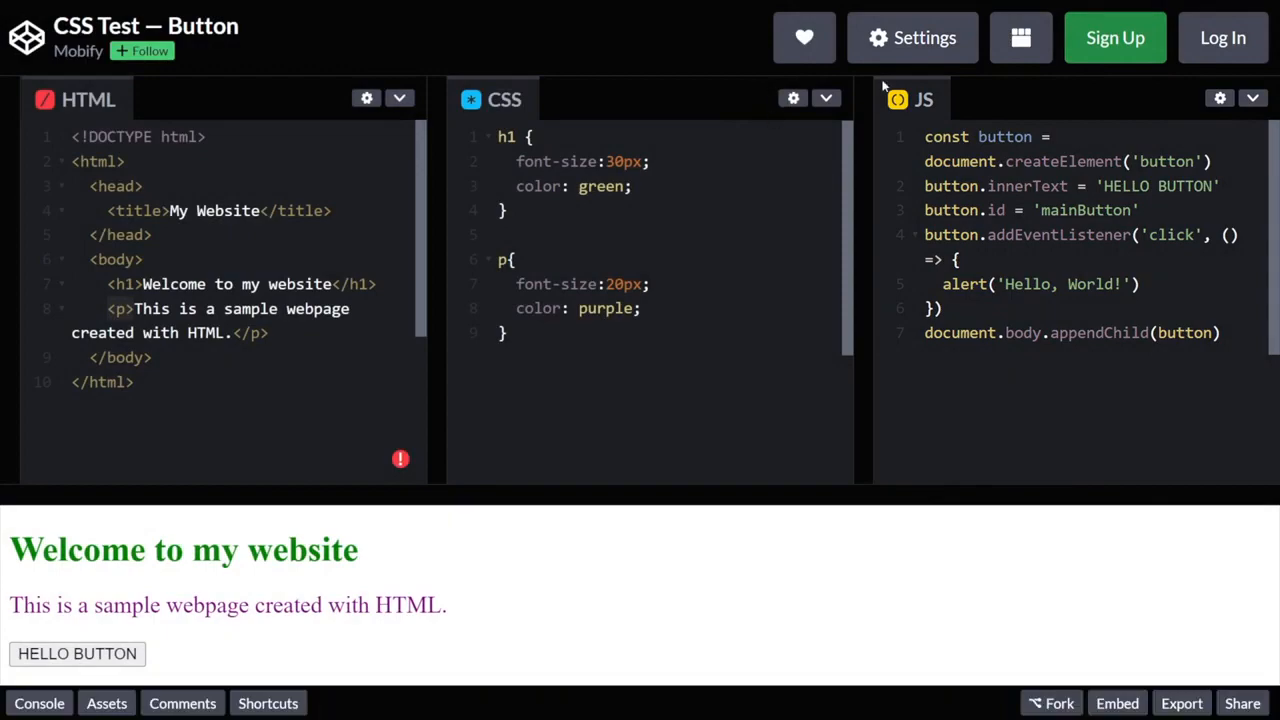